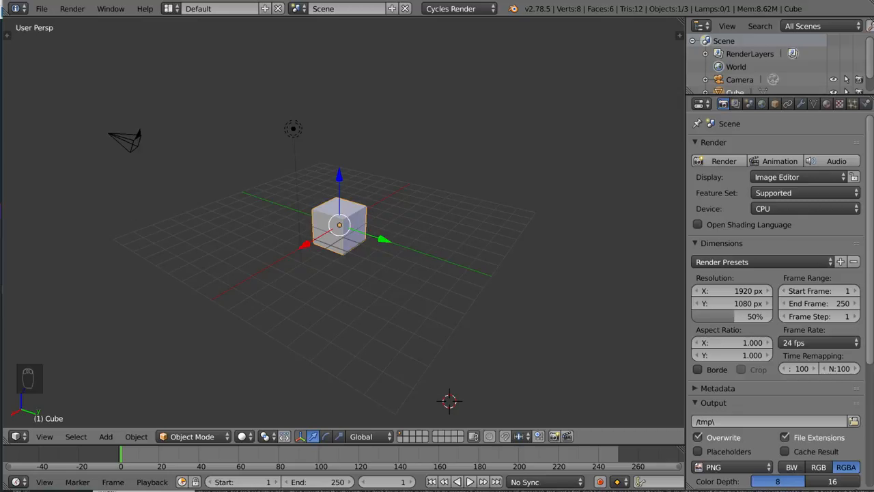
mouse_move(666, 311)
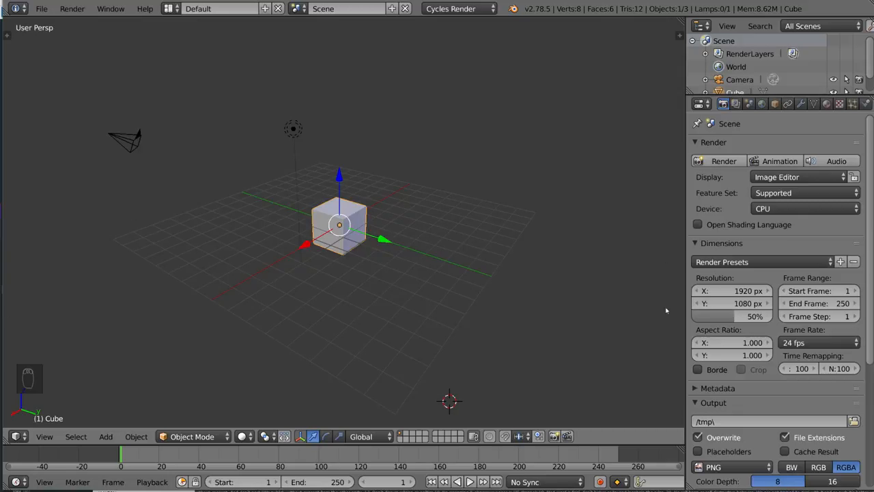
mouse_move(437, 271)
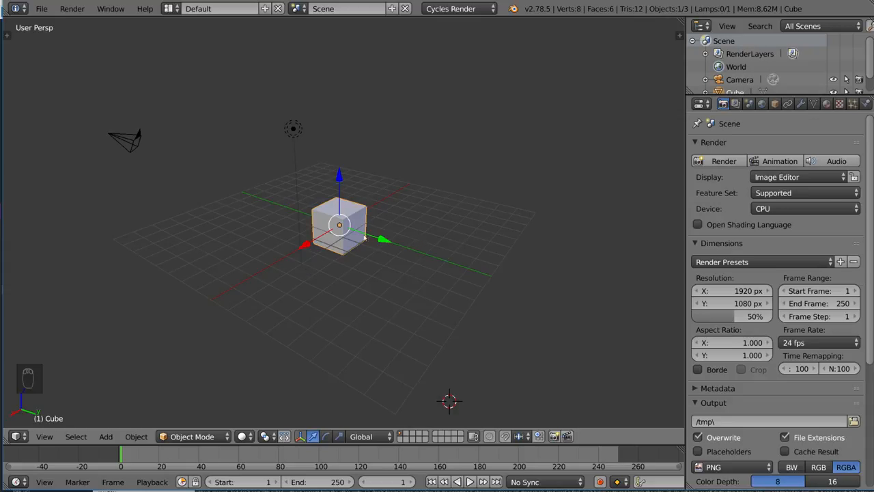
mouse_move(401, 211)
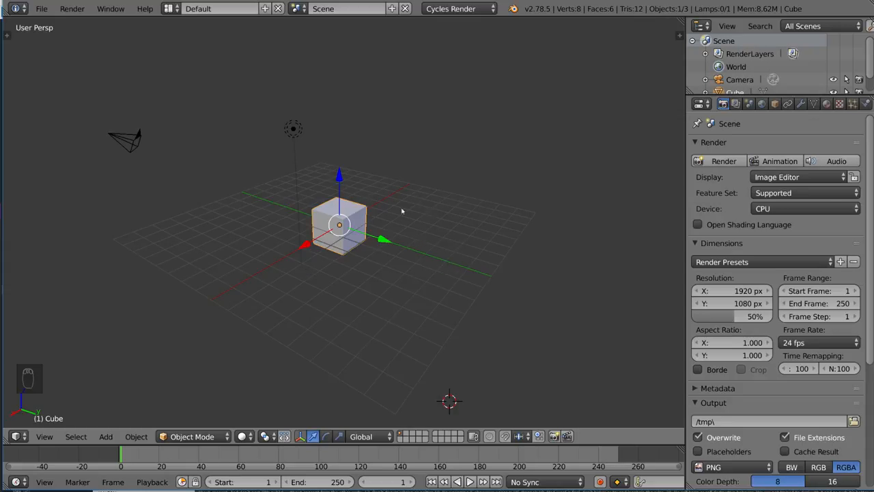
mouse_move(372, 338)
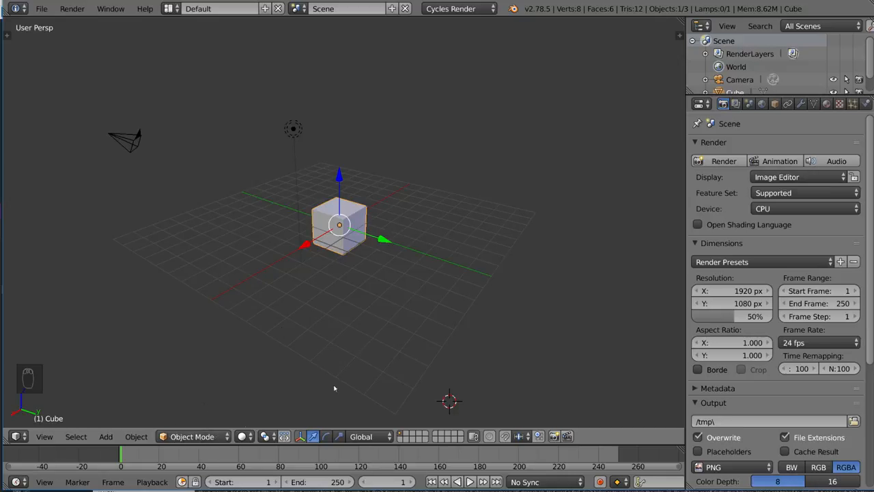
mouse_move(218, 414)
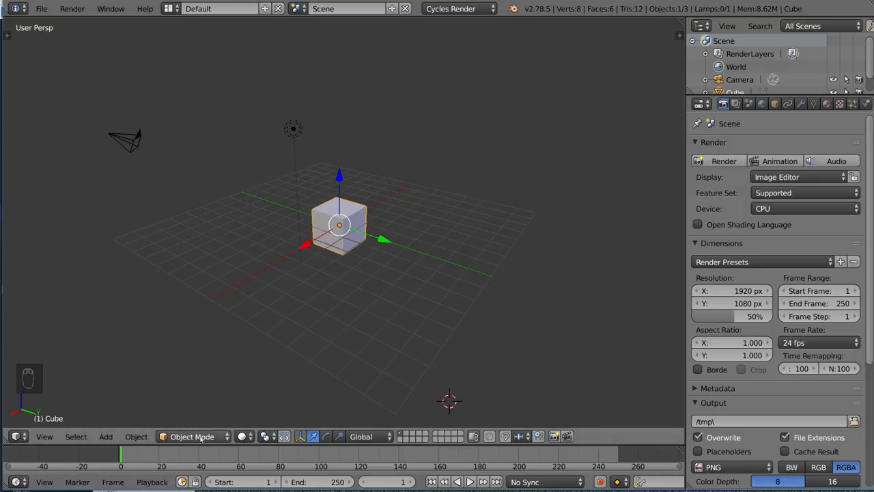
mouse_move(192, 437)
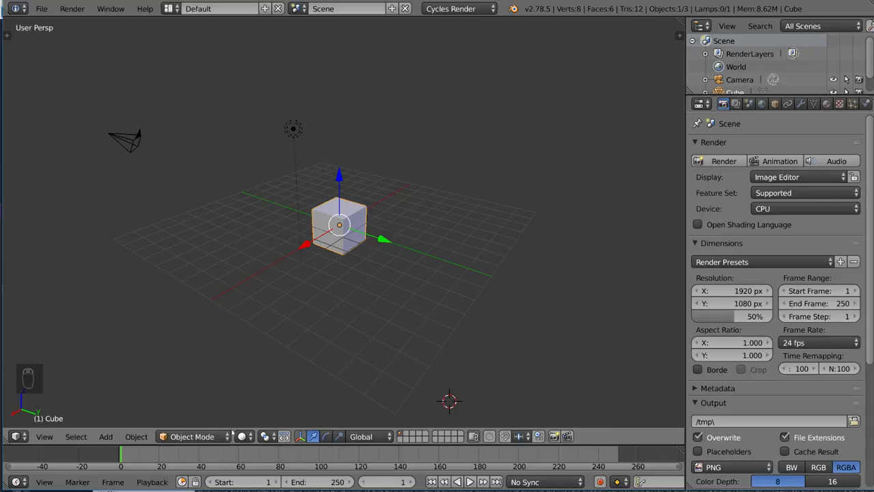
Switch the cube between Object and Edit Mode via the mode dropdown, ending in Edit Mode
click(191, 436)
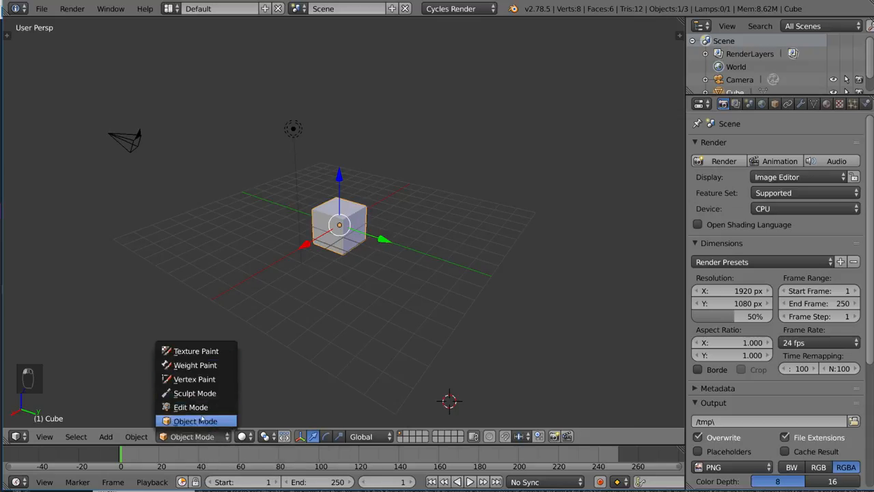
click(191, 406)
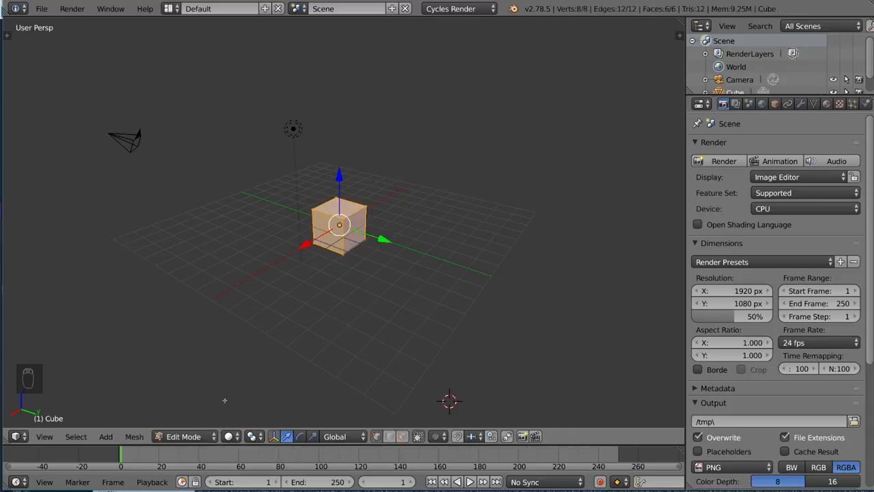
click(183, 437)
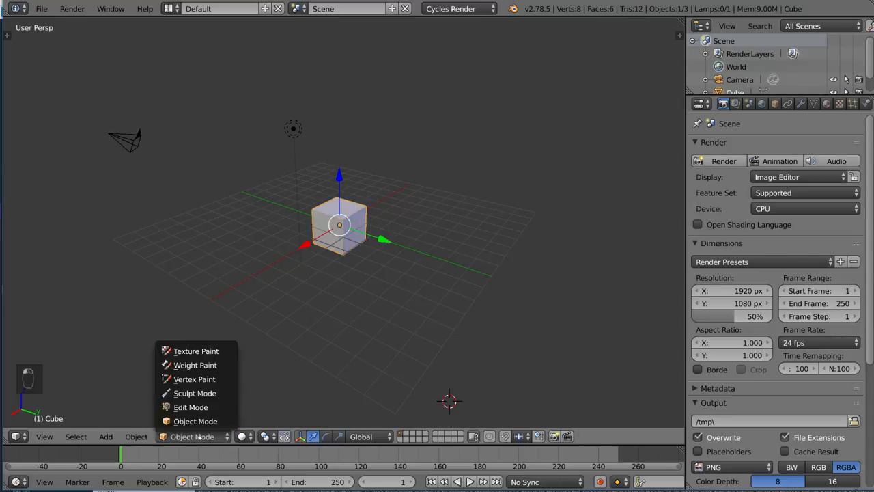
key(Tab)
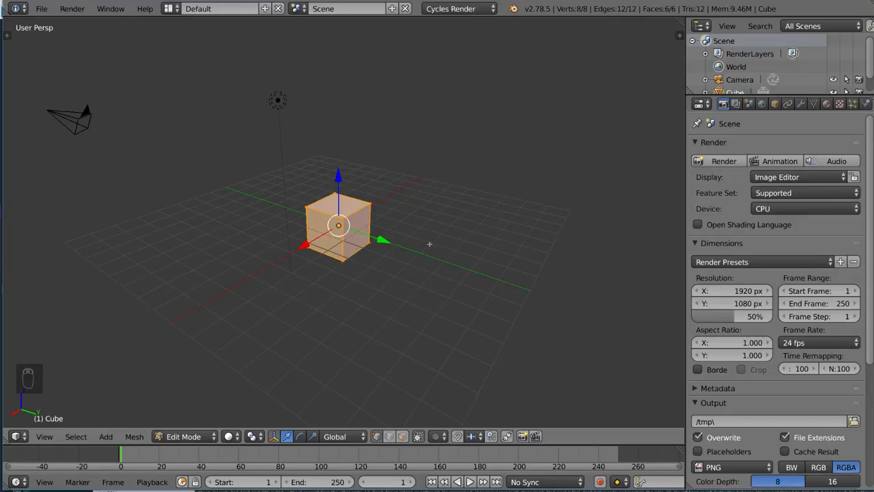
mouse_move(281, 172)
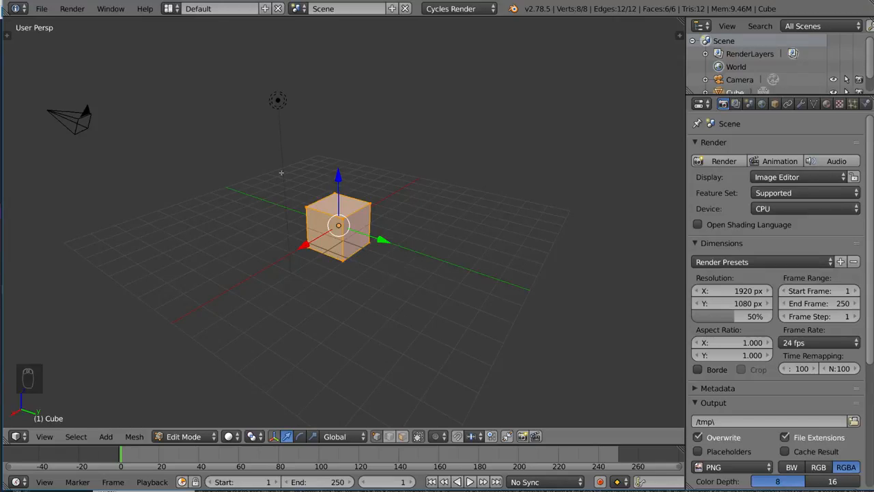
mouse_move(380, 203)
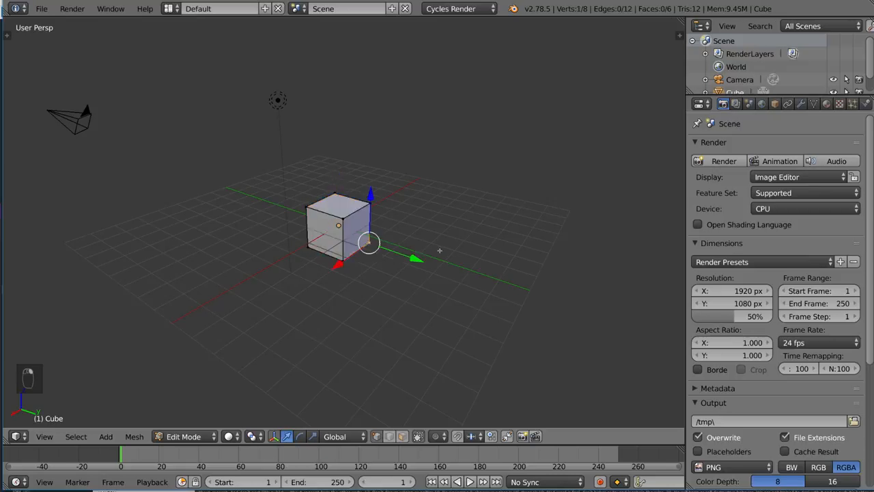
Move the selected mesh parts to taper the cube into a pointed shard, then return to Object Mode
drag(369, 242, 369, 203)
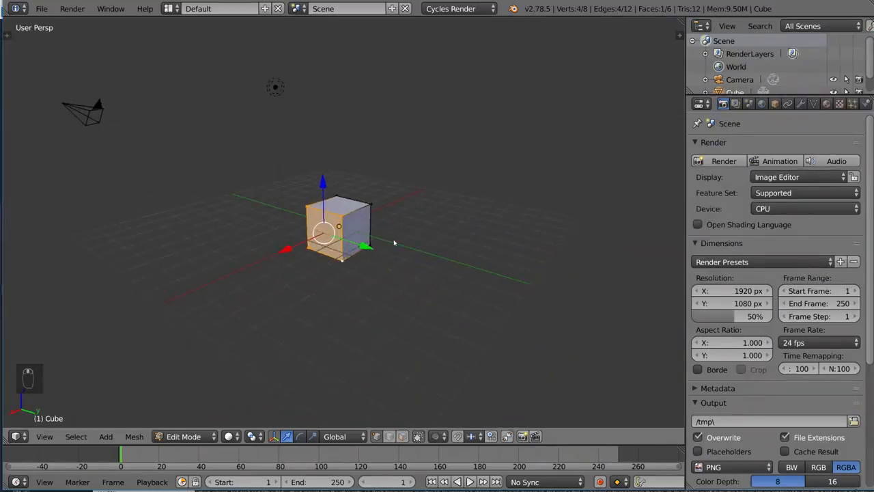
key(Tab)
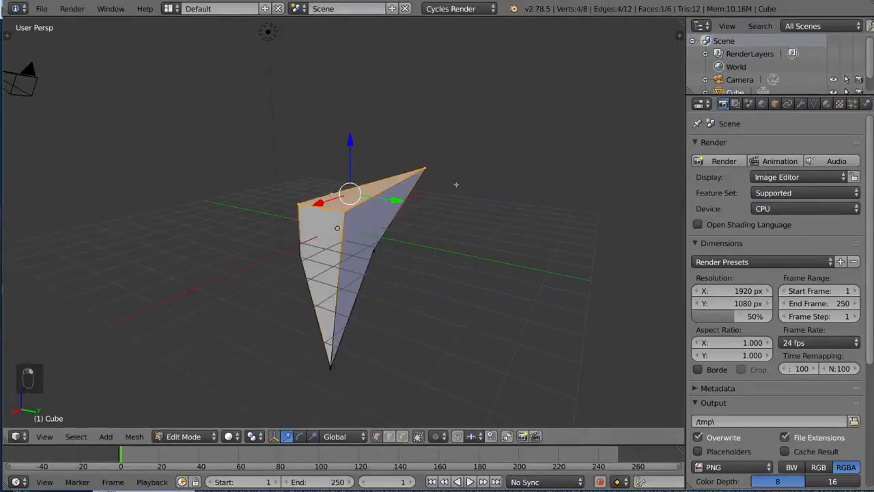
key(Tab)
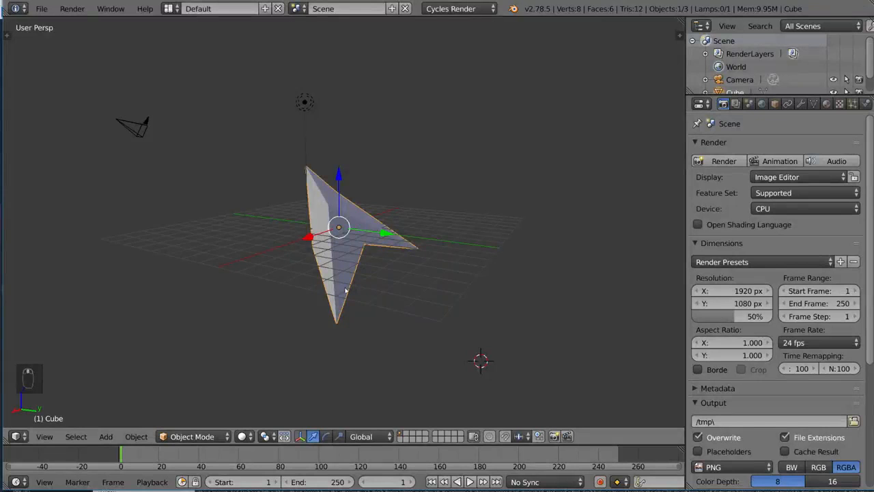
mouse_move(442, 271)
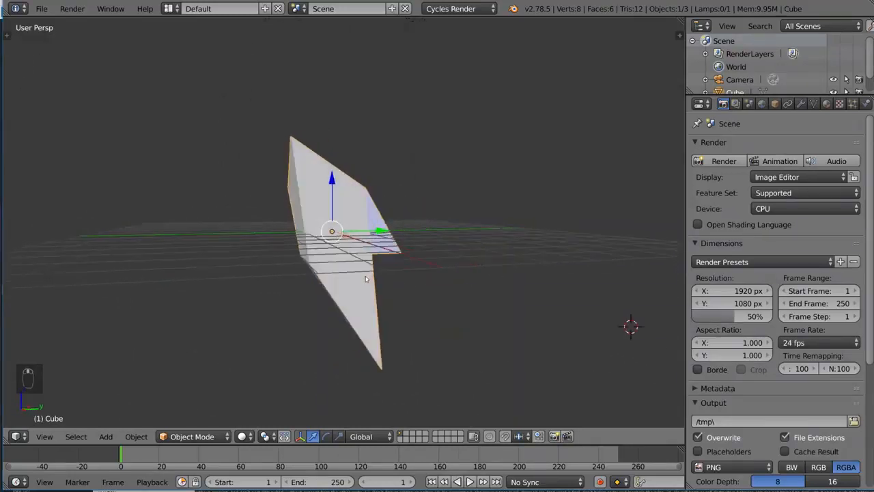
In Edit Mode, undo the reshaping step by step back to the plain cube
key(Tab)
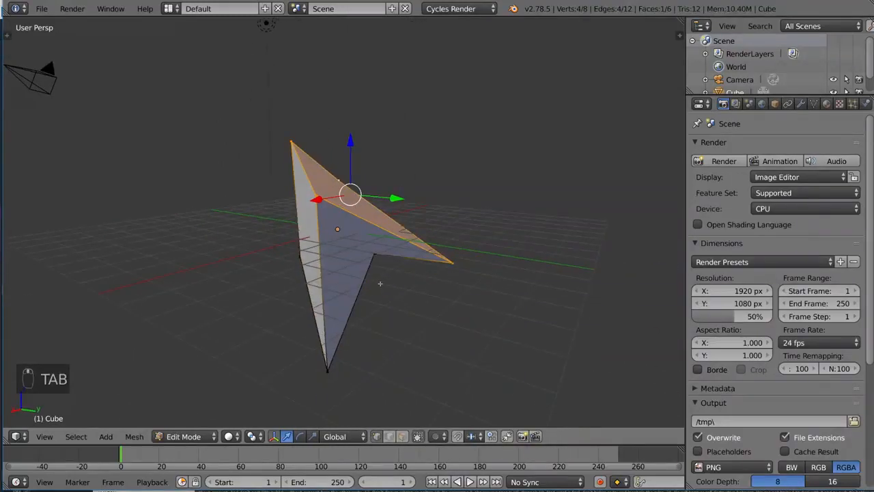
key(ctrl+z)
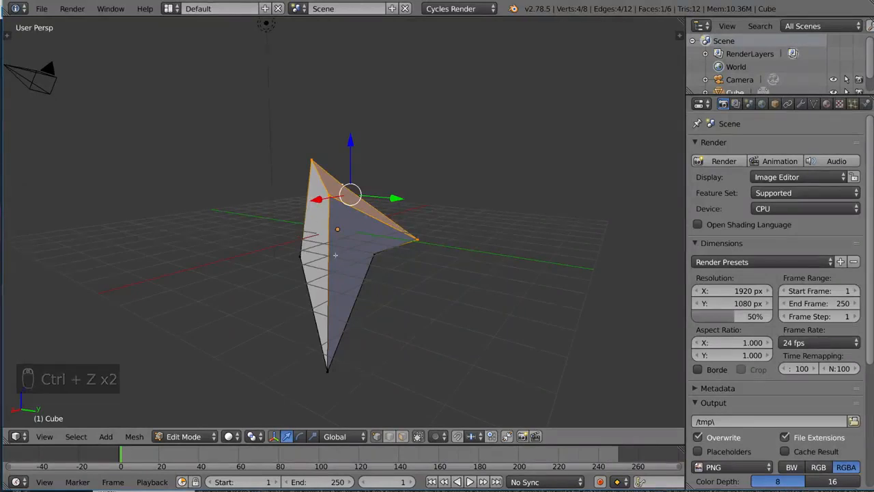
key(ctrl+z)
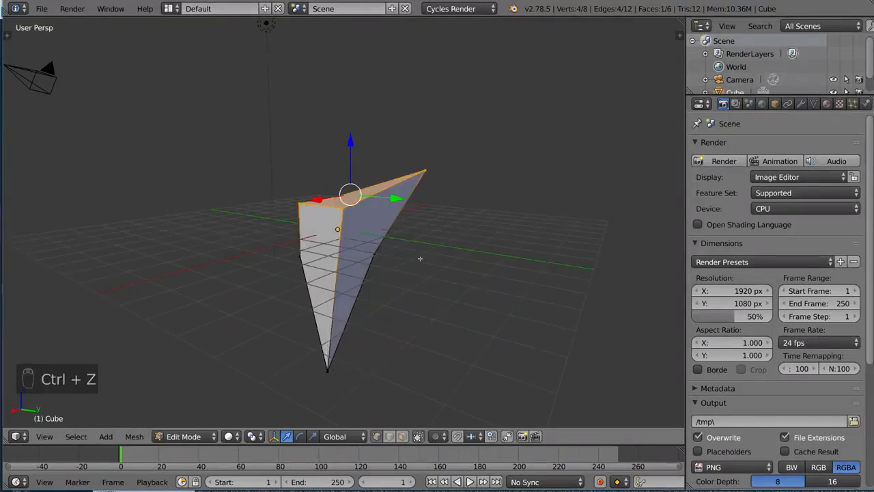
key(ctrl+z)
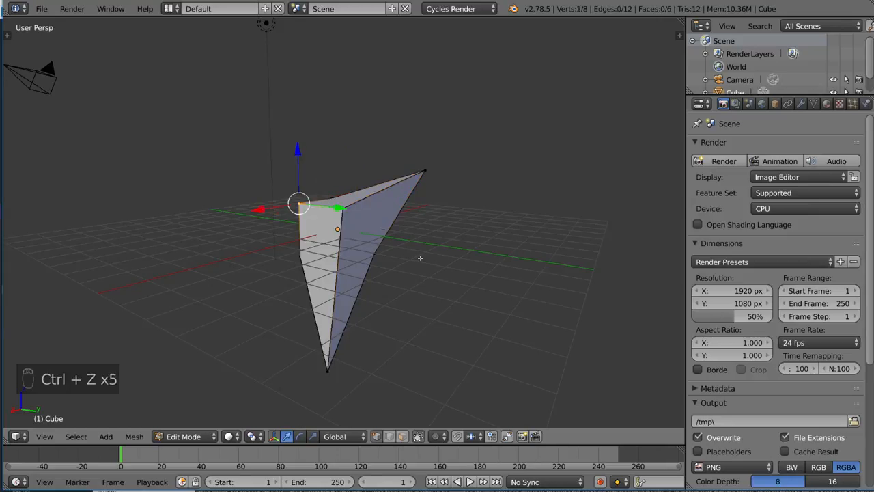
key(ctrl+z)
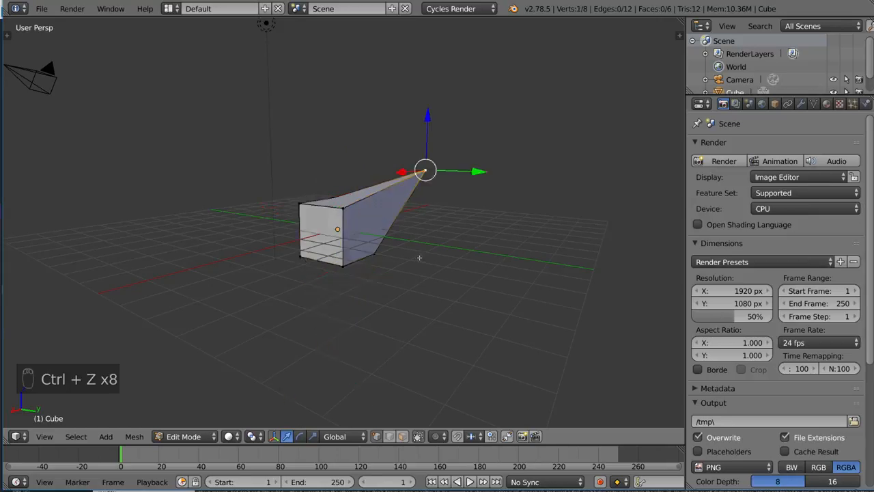
key(ctrl+z)
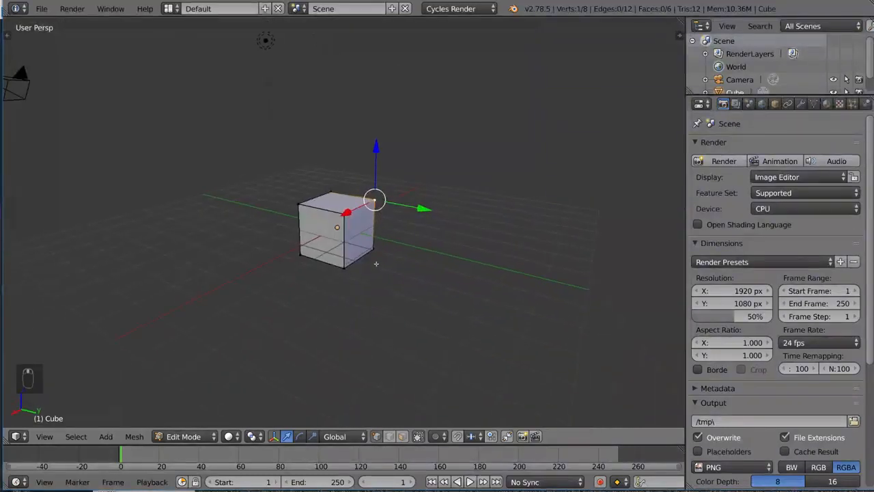
Redo the edits to the arrow shape, undo and redo once more, ending in Object Mode
key(ctrl+shift+z)
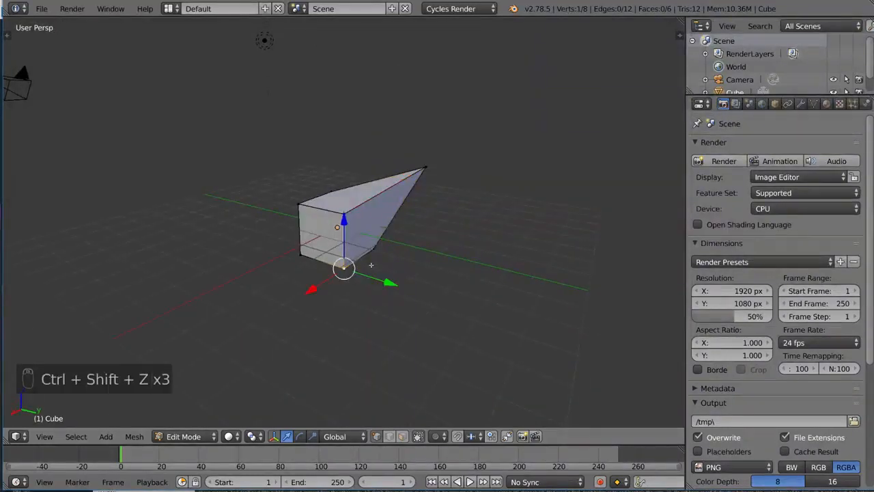
key(ctrl+shift+z)
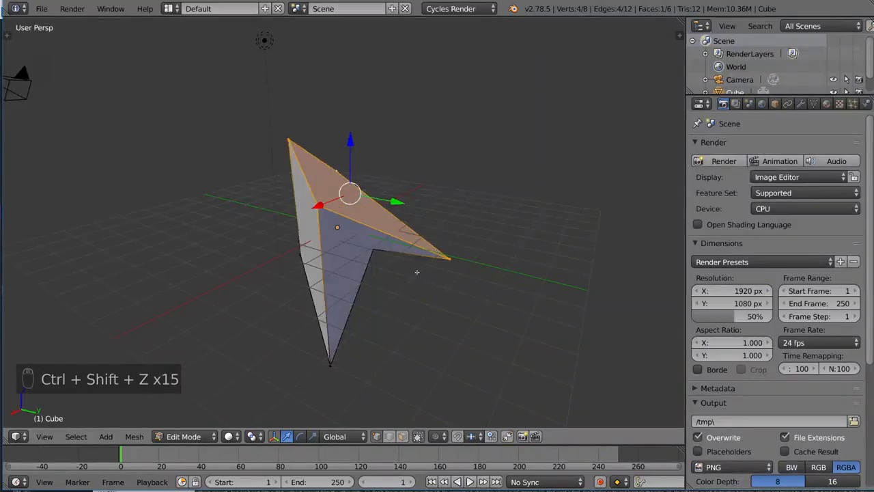
key(ctrl+shift+z)
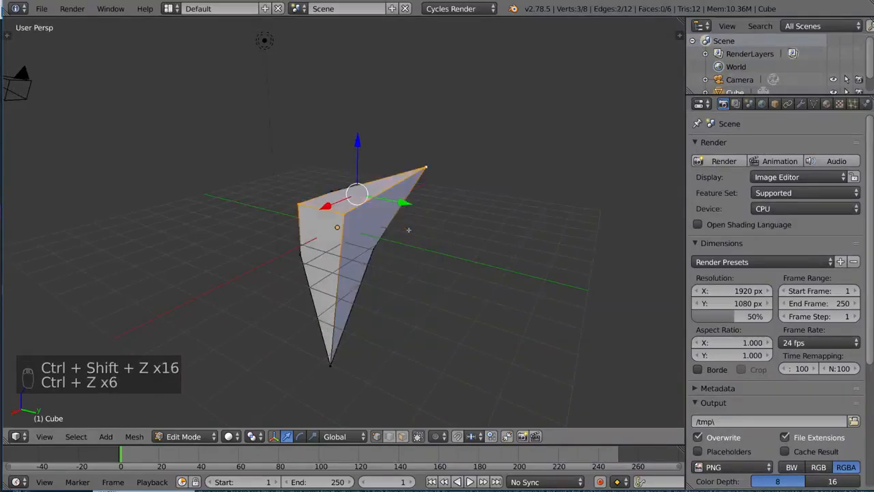
key(ctrl+z)
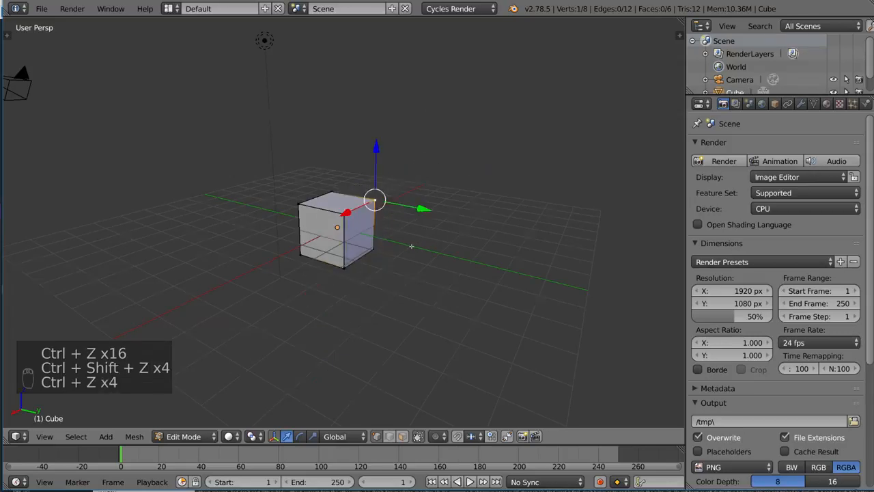
key(ctrl+shift+z)
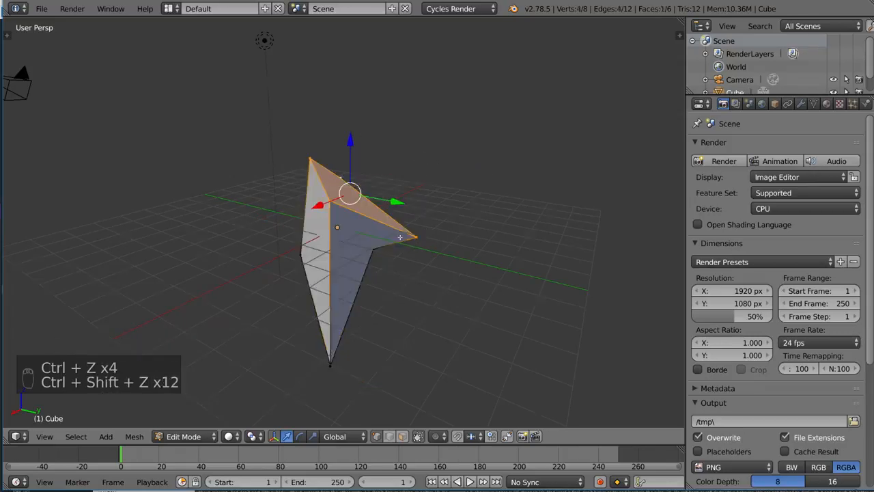
key(Tab)
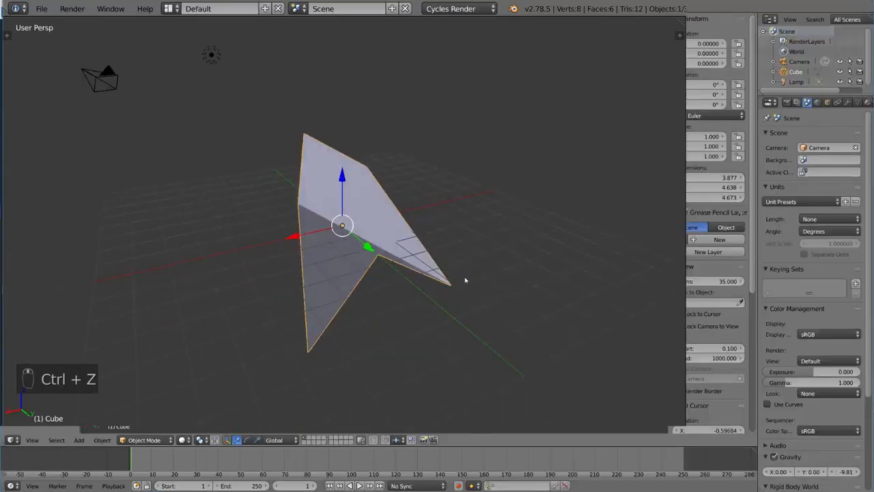
Undo the whole Edit Mode session at once, restoring the plain default cube
key(ctrl+z)
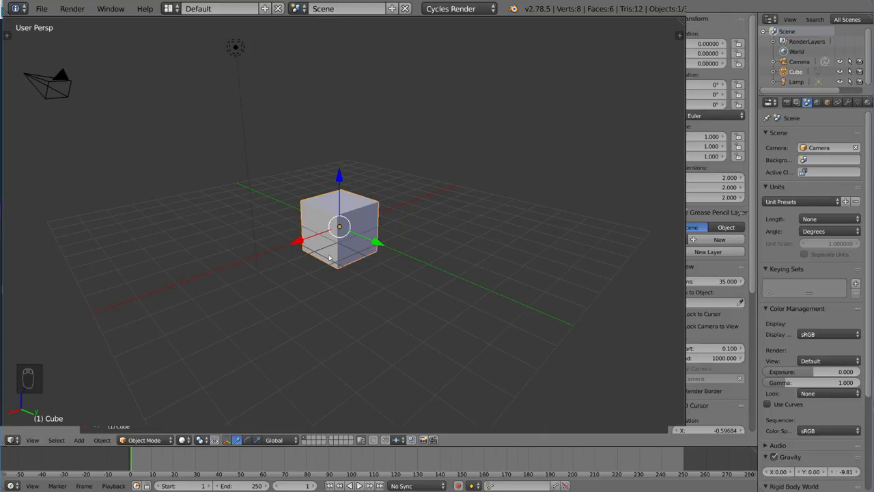
mouse_move(446, 262)
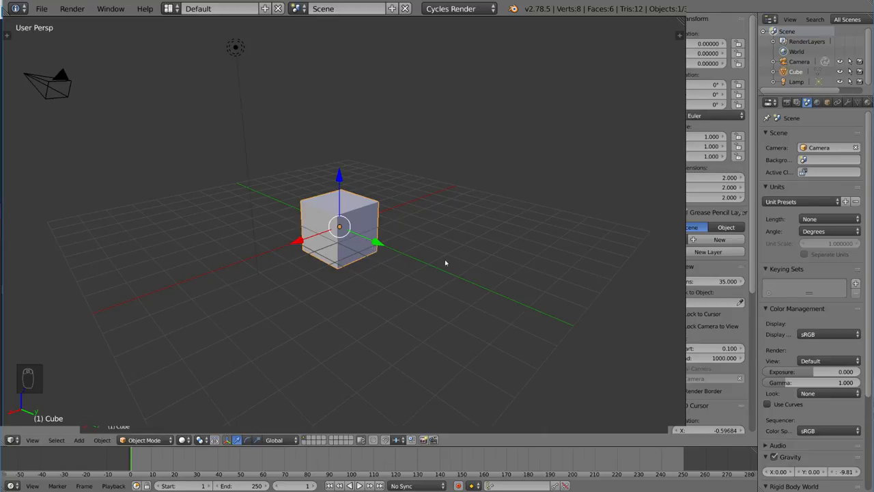
mouse_move(358, 197)
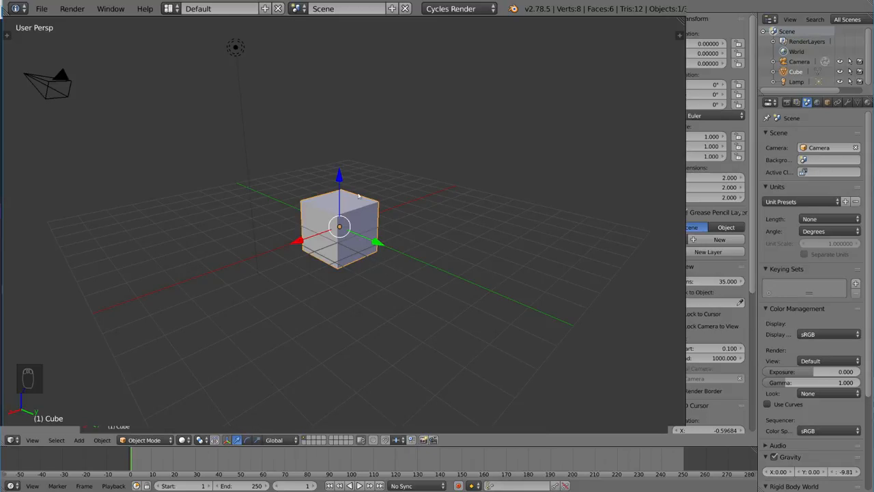
mouse_move(327, 206)
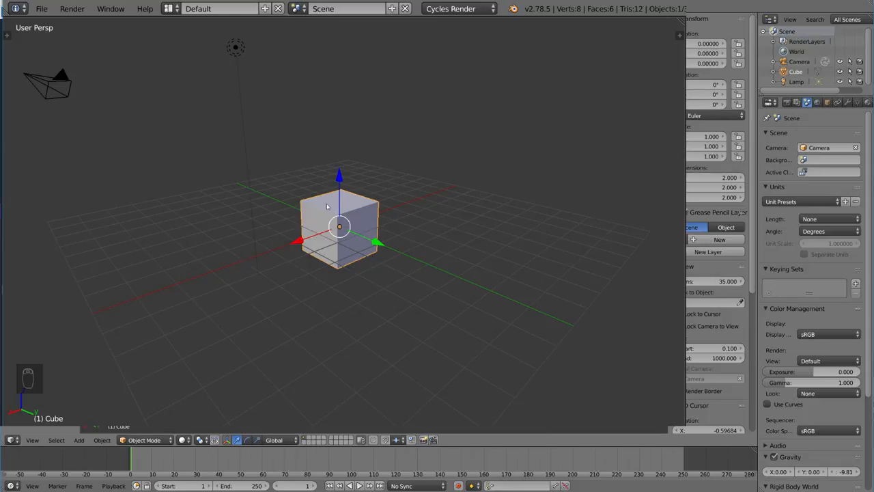
mouse_move(452, 166)
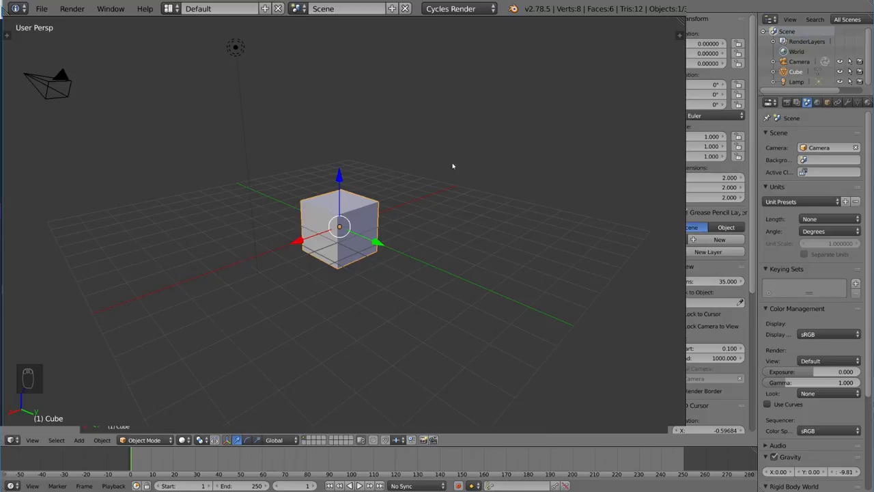
mouse_move(450, 237)
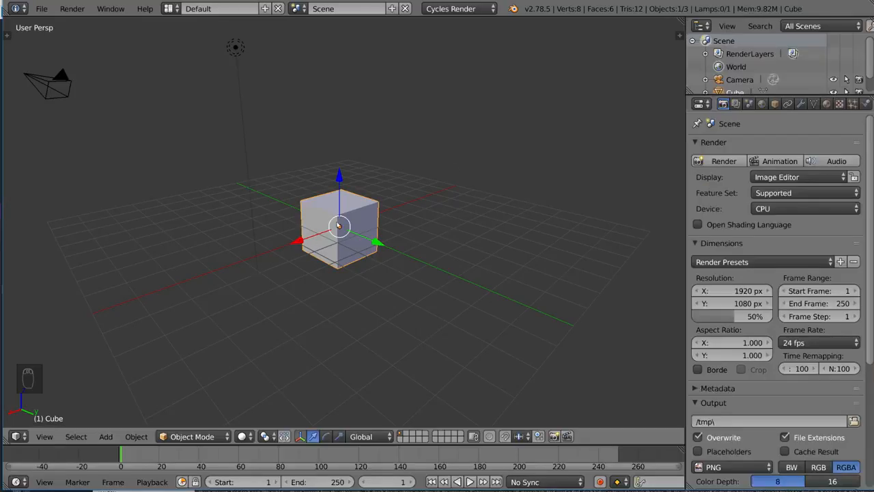
mouse_move(294, 285)
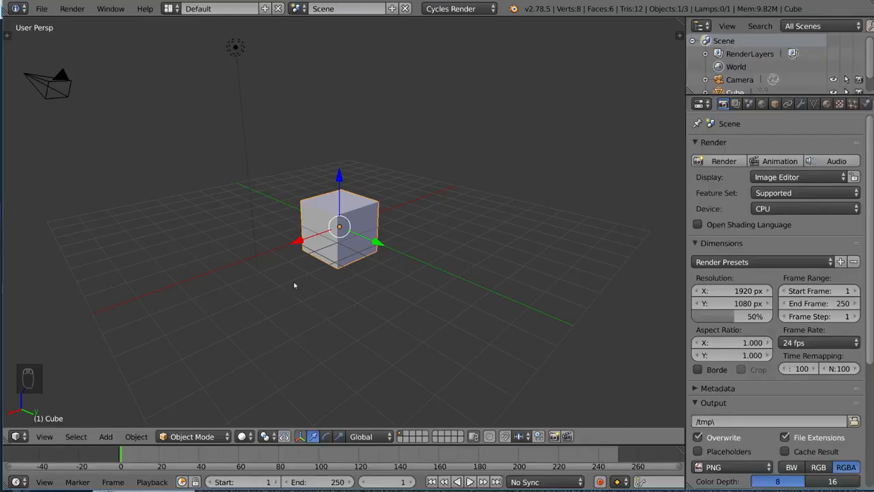
Redo the whole reshaping to the arrow mesh, inspect it in Edit Mode, and return to Object Mode
key(ctrl+shift+z)
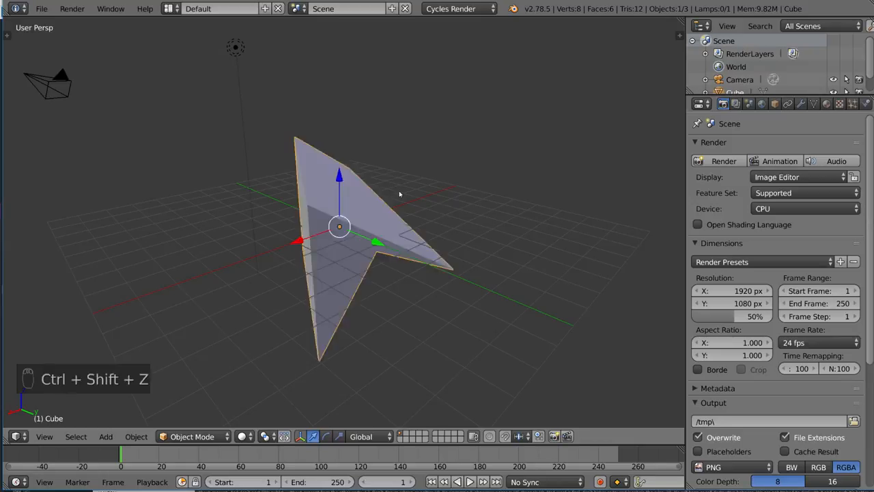
mouse_move(369, 242)
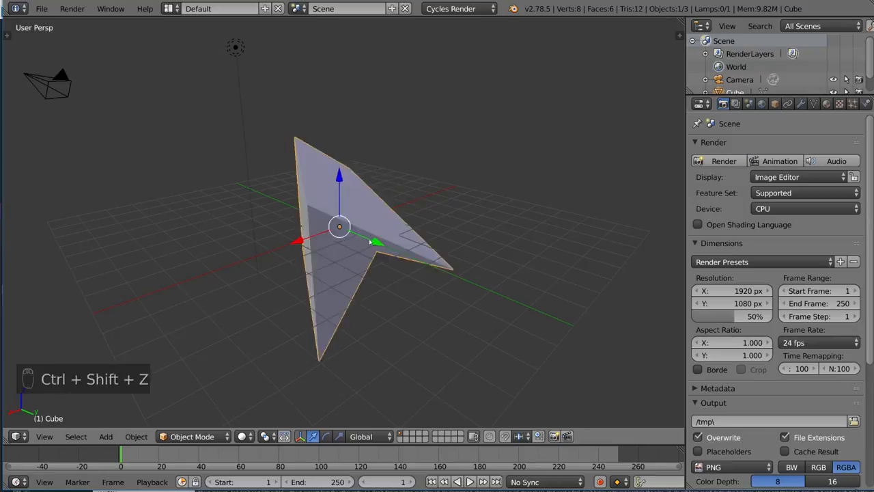
key(Tab)
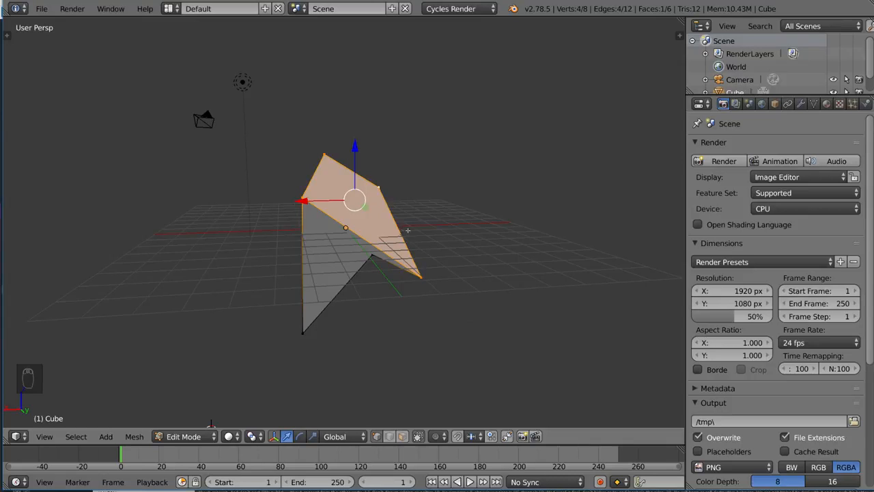
key(TAB)
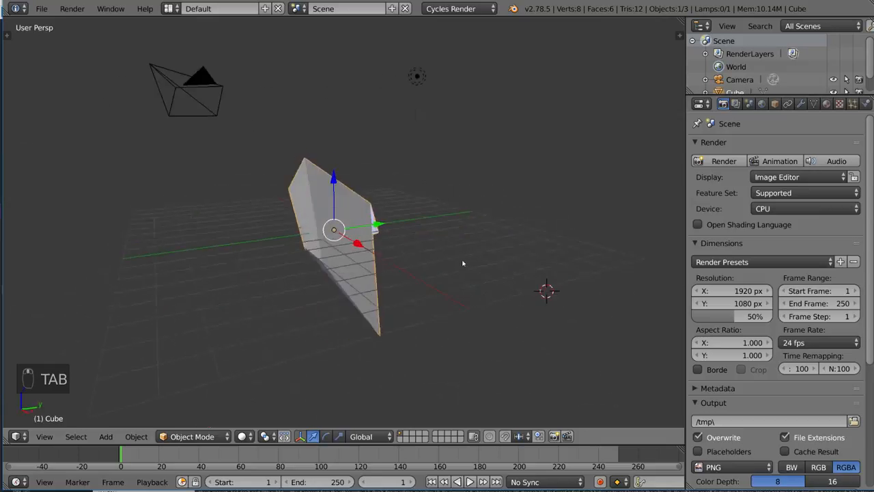